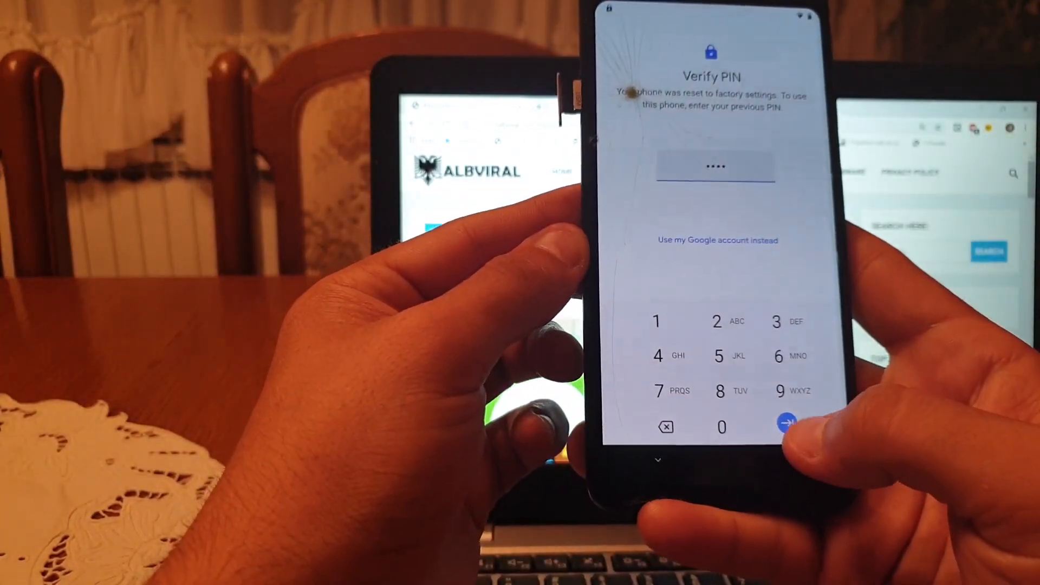
Submit the previous four-digit PIN on the Verify PIN screen for checking.
{"action": "left_click", "coordinate": [786, 427]}
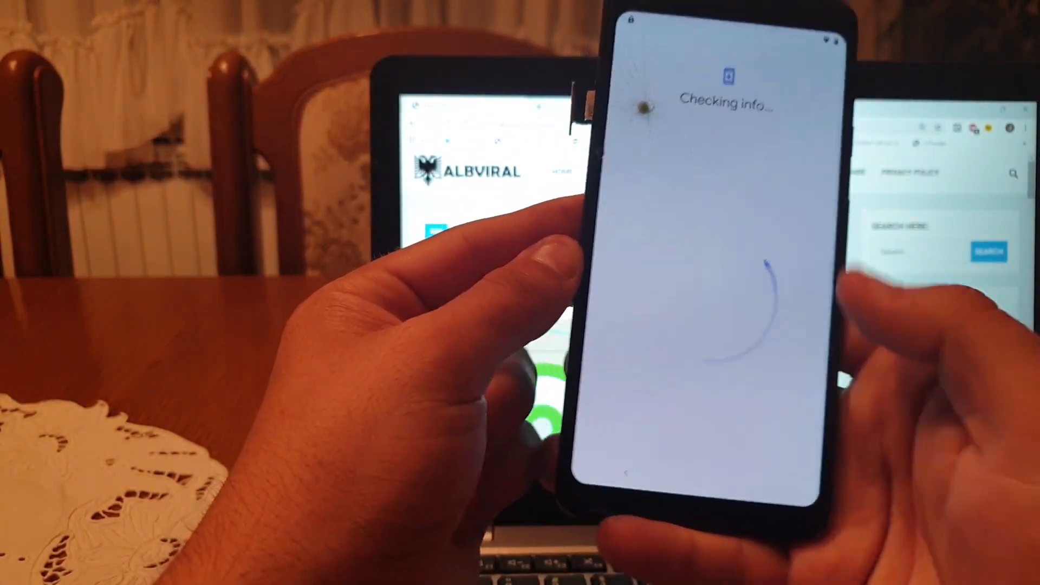